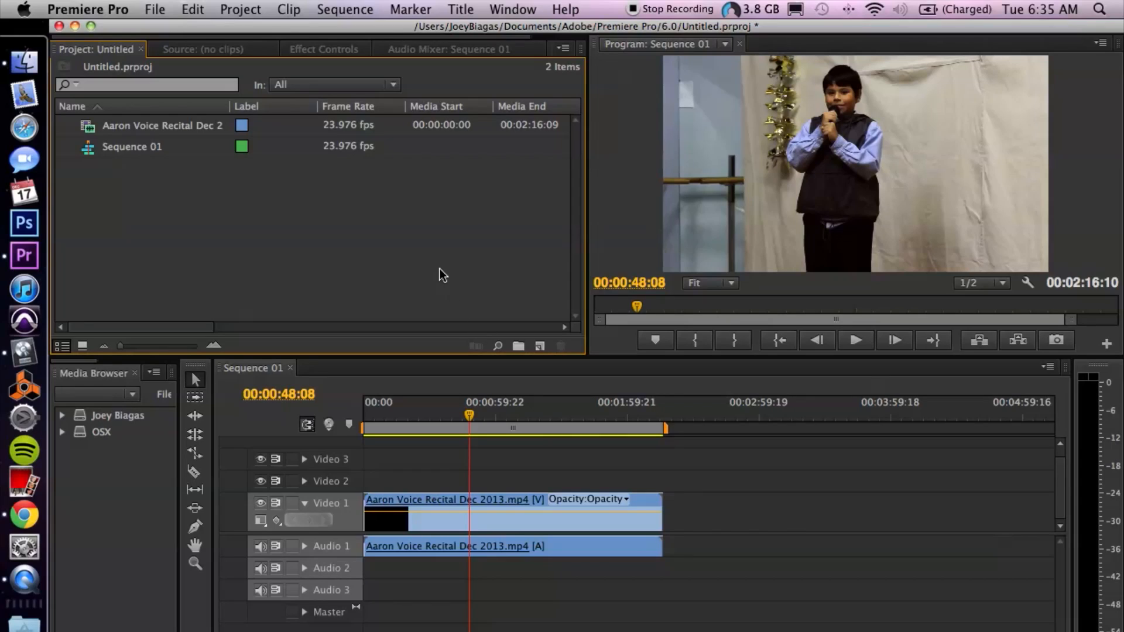
{"action": "mouse_move", "coordinate": [449, 279]}
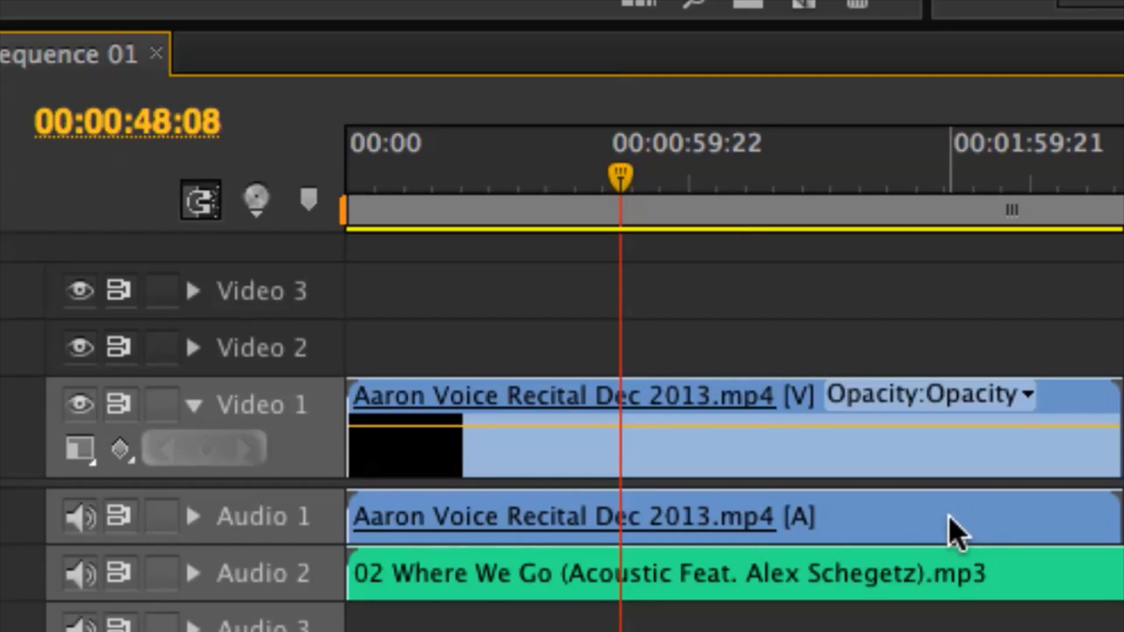
{"action": "mouse_move", "coordinate": [78, 516]}
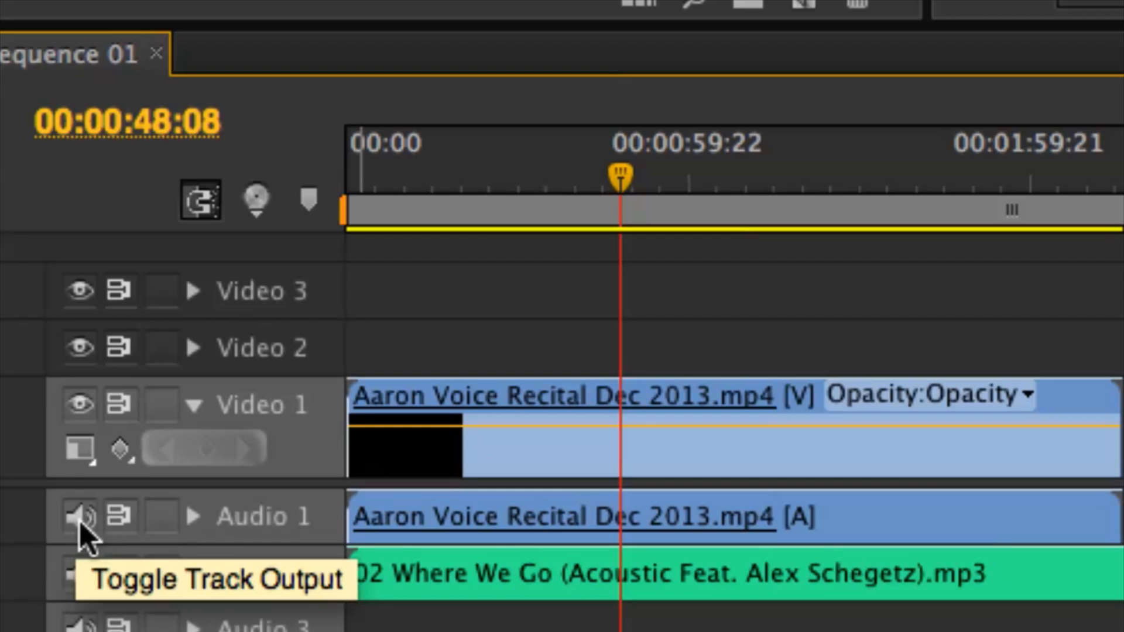
Mute the Audio 1 track so only the 'Where We Go' song remains audible
{"action": "left_click", "coordinate": [81, 515]}
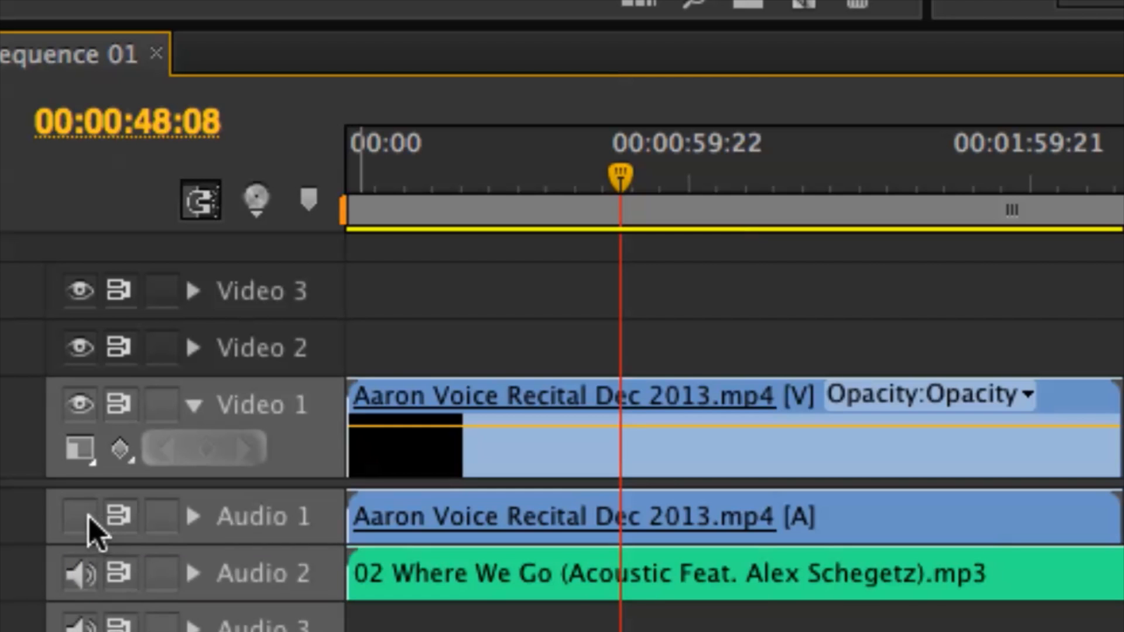